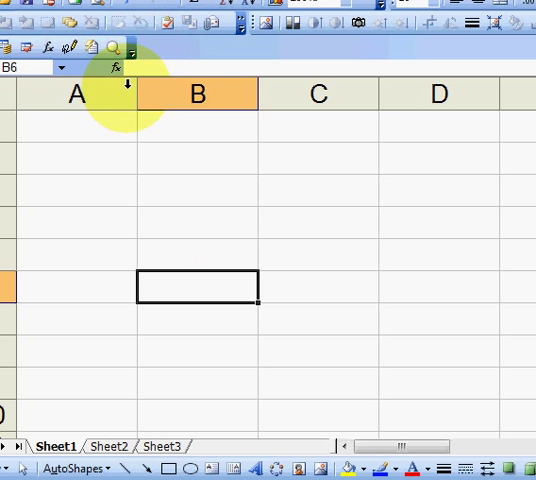
{"action": "mouse_move", "coordinate": [143, 175]}
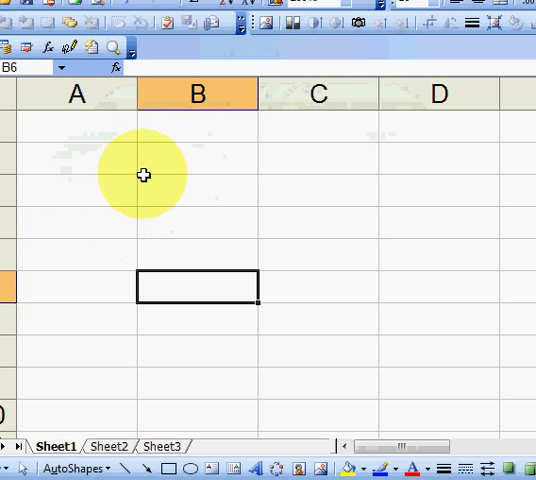
- Enter 9, 5, 7, 9, 11, 7 in B2:B7 with the heading 'Values' in B1
{"action": "type", "text": "9"}
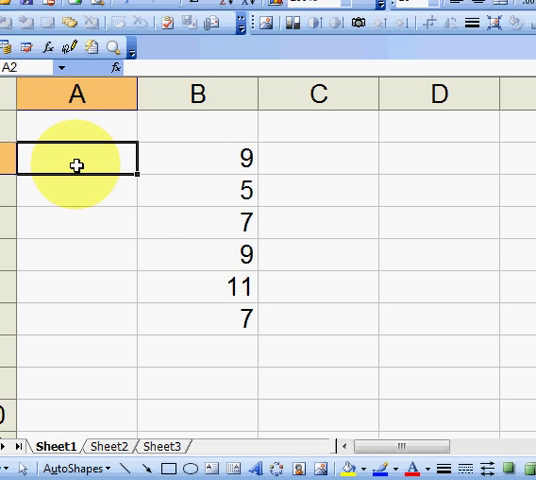
{"action": "type", "text": "Values"}
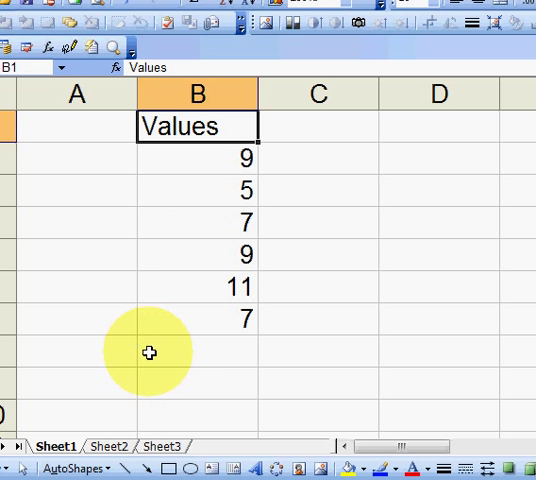
{"action": "mouse_move", "coordinate": [127, 363]}
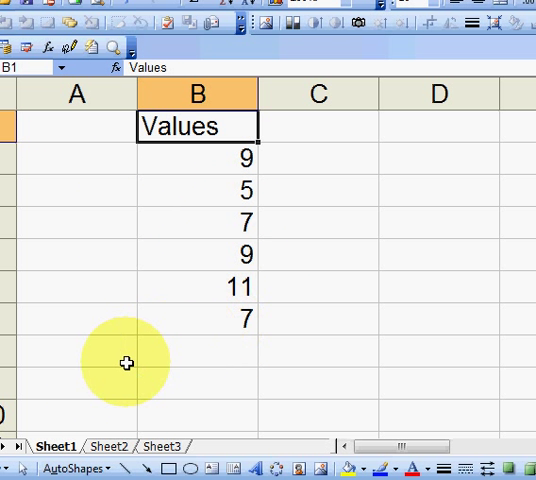
- Label A8 'Average' and enter =AVERAGE(B2:B7) in B8, giving 8
{"action": "left_click", "coordinate": [90, 349]}
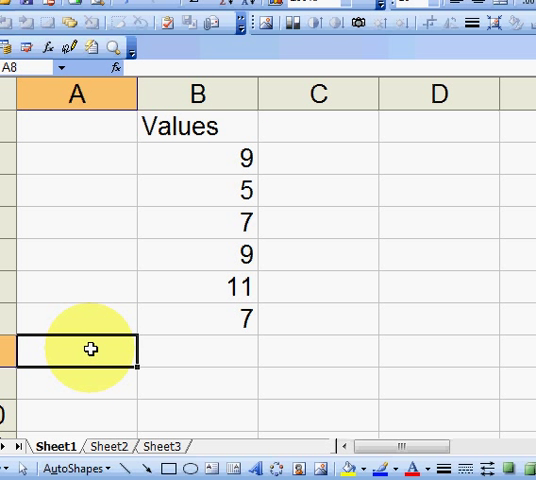
{"action": "type", "text": "Average"}
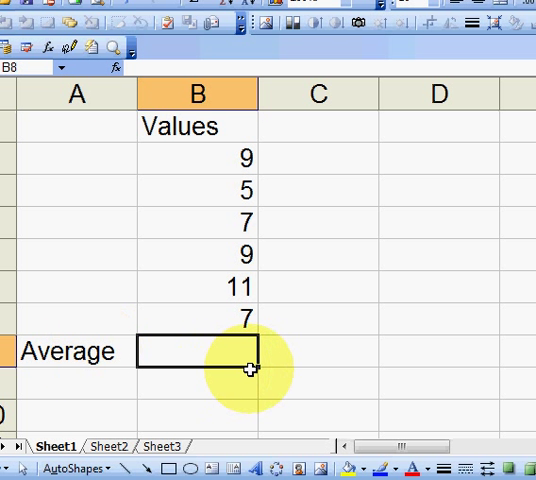
{"action": "mouse_move", "coordinate": [378, 362]}
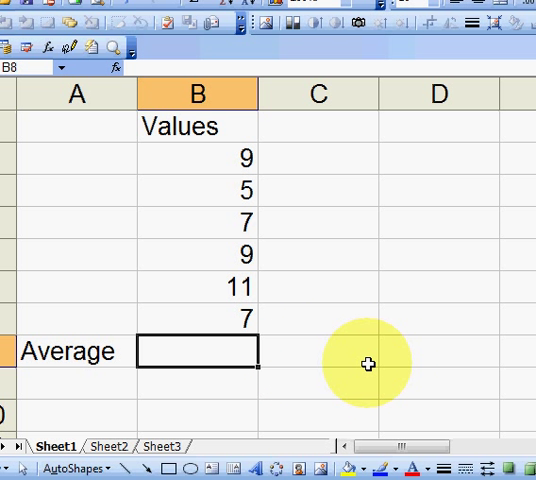
{"action": "left_click_drag", "start_coordinate": [196, 157], "coordinate": [196, 320]}
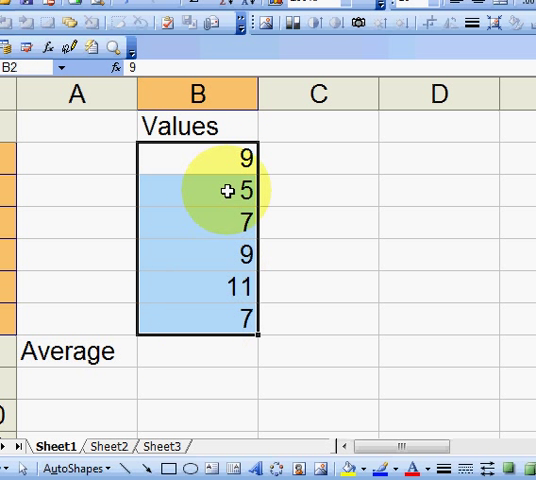
{"action": "left_click", "coordinate": [195, 352]}
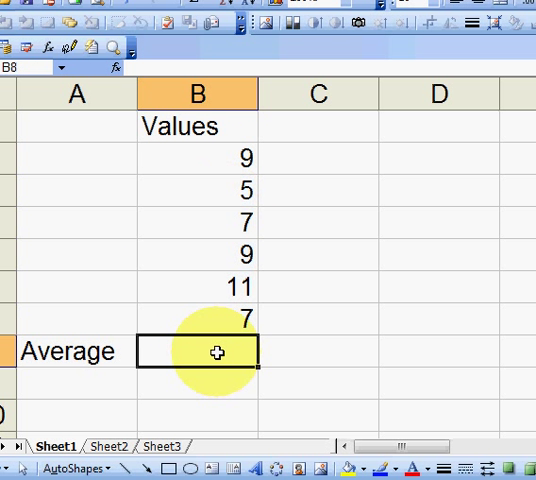
{"action": "type", "text": "="}
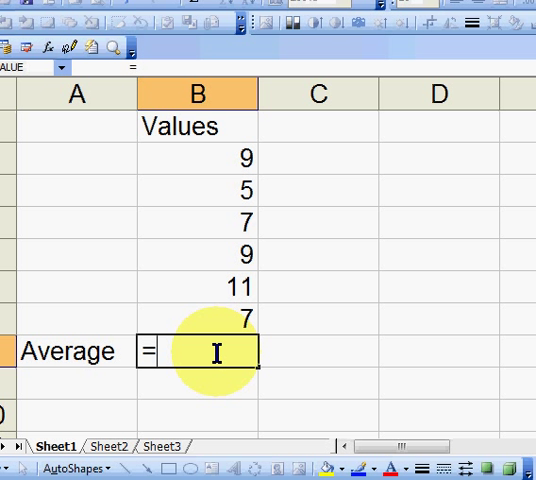
{"action": "type", "text": "average"}
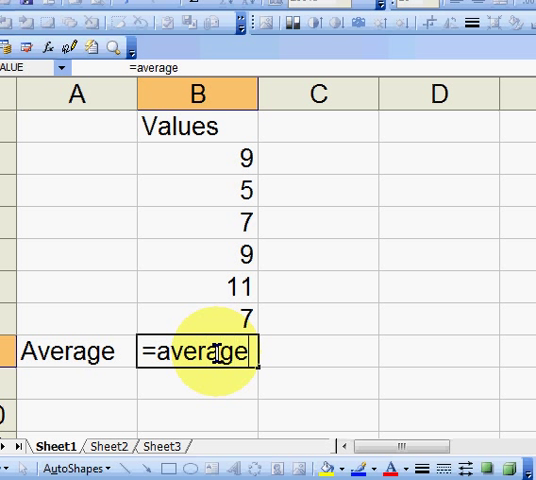
{"action": "type", "text": "("}
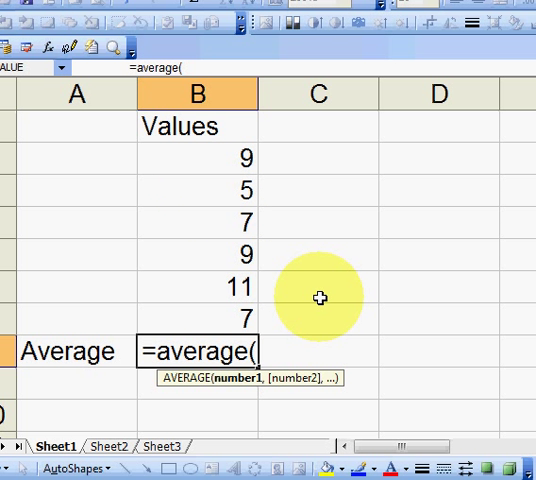
{"action": "left_click_drag", "start_coordinate": [200, 157], "coordinate": [200, 312]}
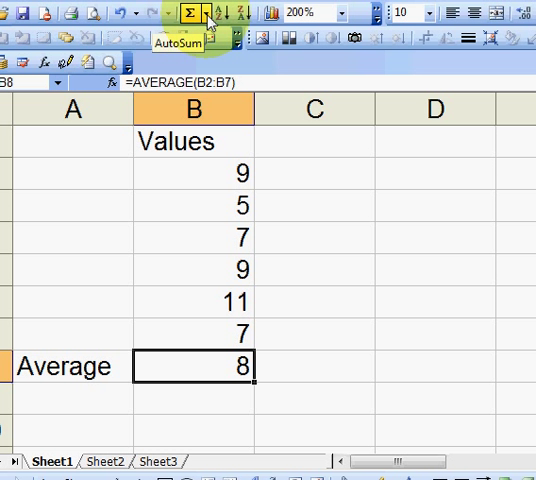
{"action": "left_click", "coordinate": [204, 13]}
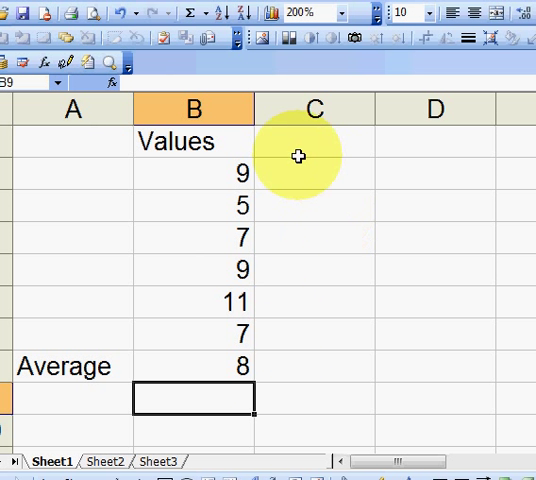
- Head column C 'Difference' and start the first value-minus-average formula =B2-$B$8
{"action": "left_click", "coordinate": [314, 140]}
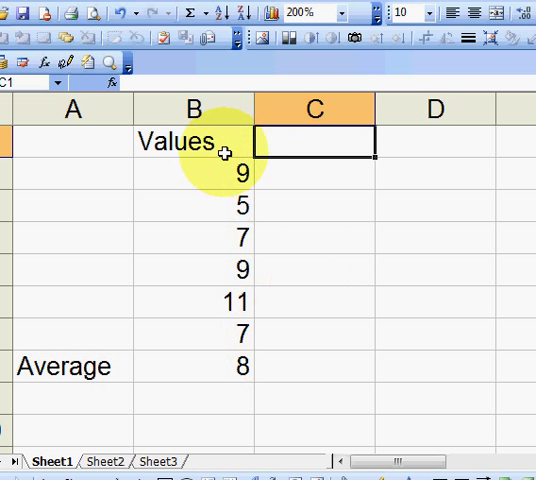
{"action": "mouse_move", "coordinate": [221, 368]}
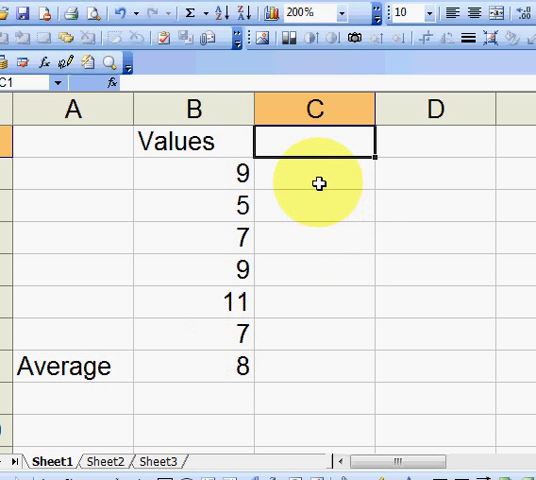
{"action": "type", "text": "Difference"}
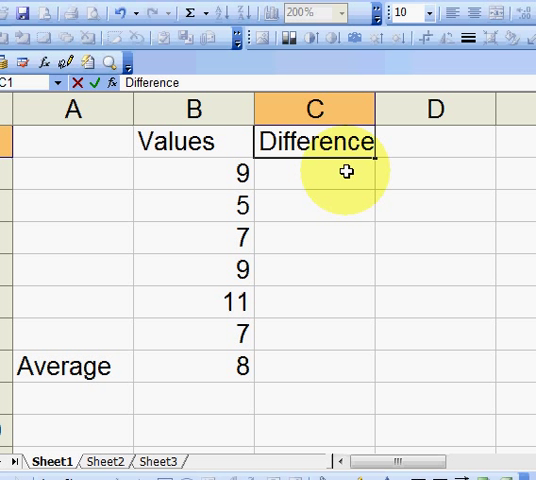
{"action": "key", "text": "Return"}
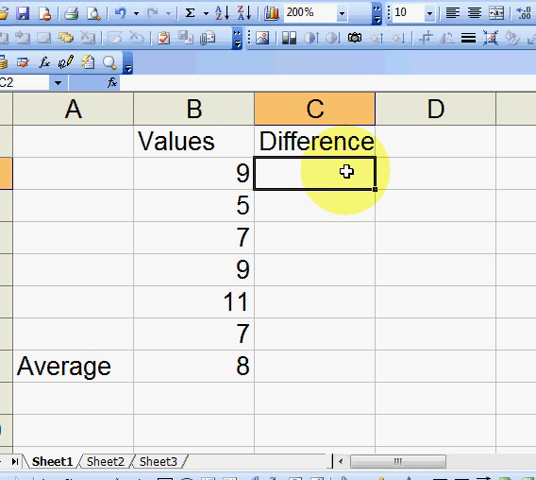
{"action": "left_click", "coordinate": [195, 172]}
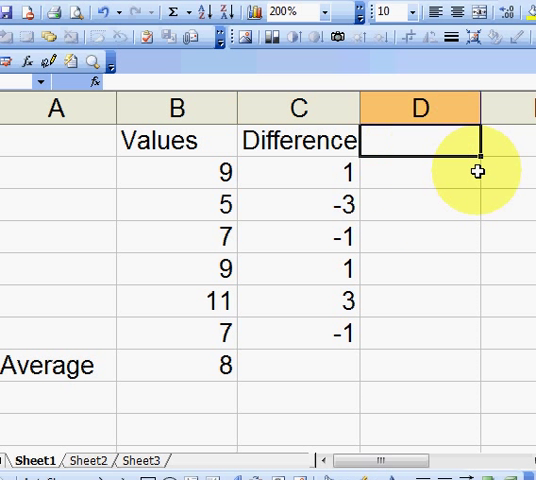
- Head column D 'Squares' and square each difference with =C2^2, giving 1, 9, 1, 1, 9, 1
{"action": "type", "text": "Squa"}
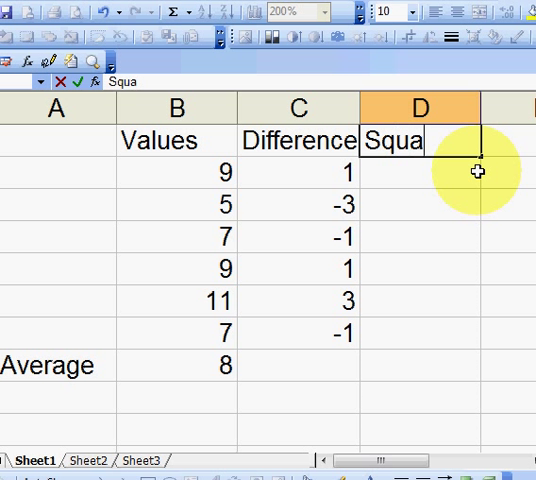
{"action": "type", "text": "res"}
{"action": "left_click", "coordinate": [420, 172]}
{"action": "type", "text": "="}
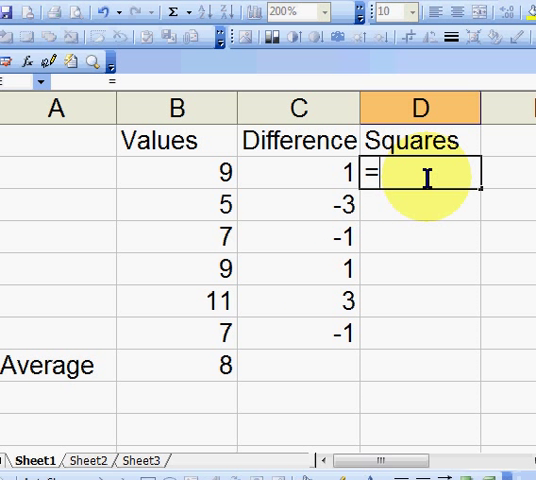
{"action": "left_click", "coordinate": [295, 172]}
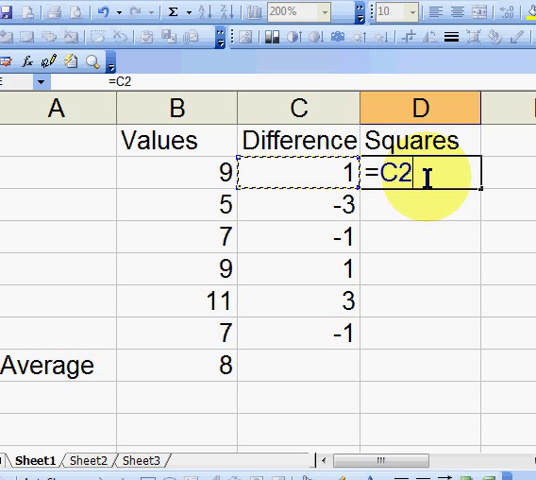
{"action": "type", "text": "^"}
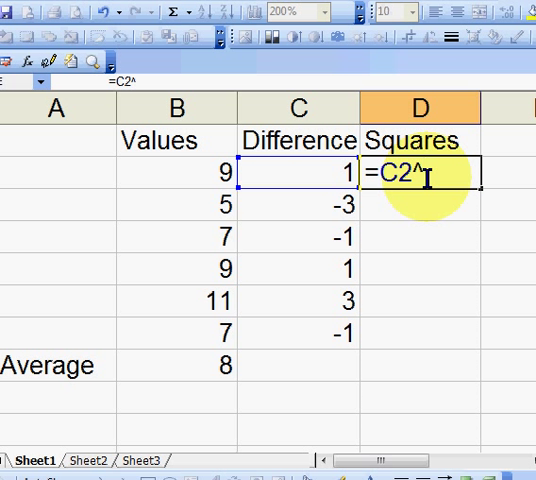
{"action": "type", "text": "2"}
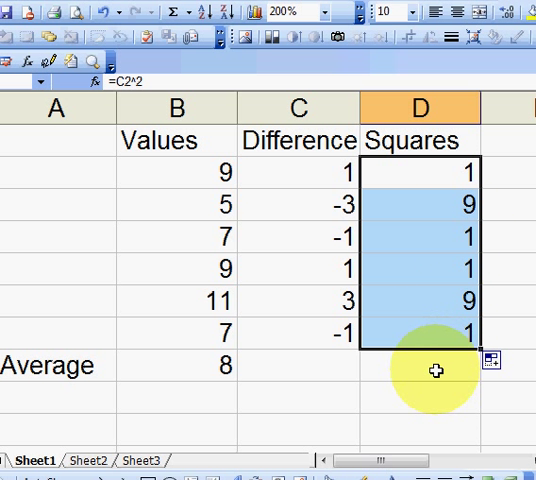
{"action": "left_click", "coordinate": [415, 365]}
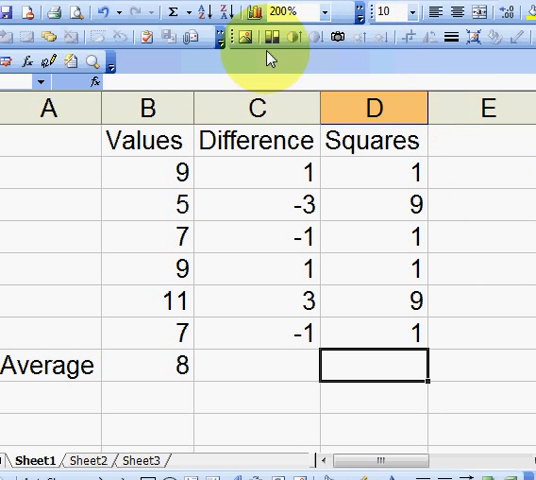
{"action": "left_click", "coordinate": [168, 12]}
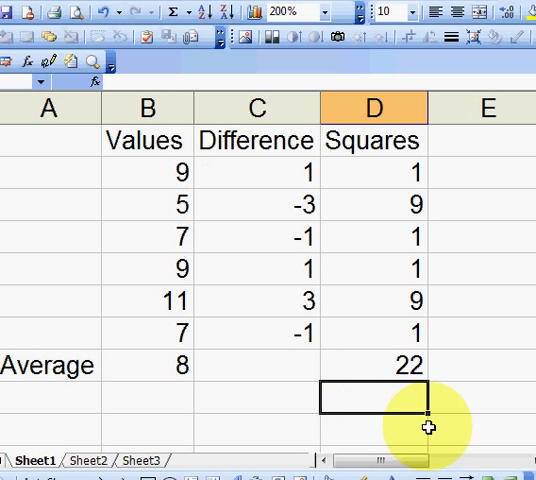
{"action": "mouse_move", "coordinate": [503, 408]}
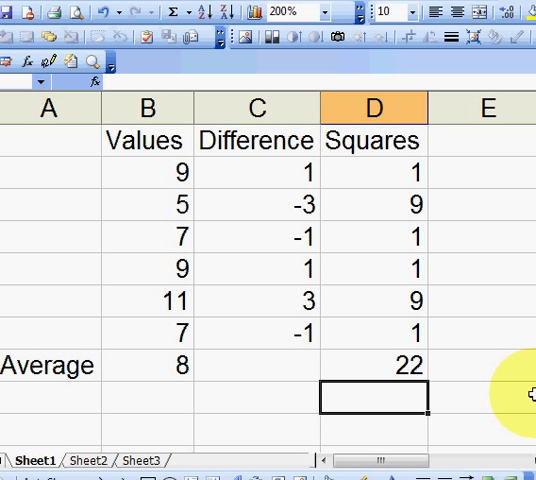
{"action": "mouse_move", "coordinate": [444, 251]}
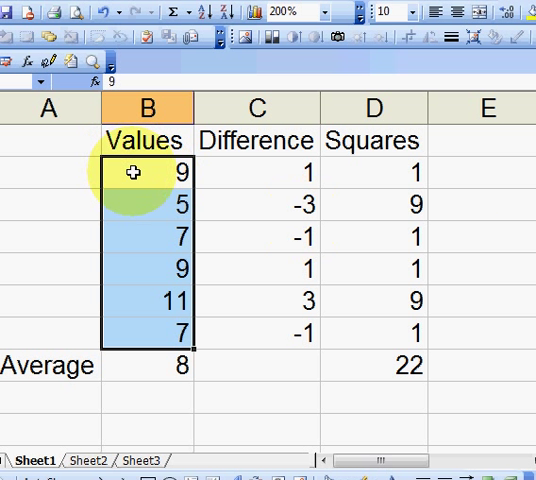
{"action": "mouse_move", "coordinate": [515, 254]}
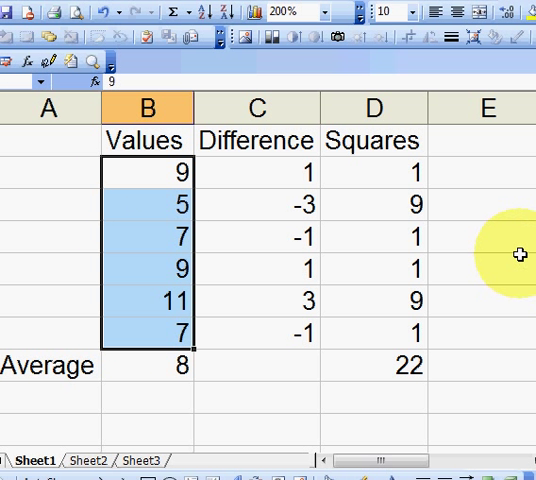
{"action": "mouse_move", "coordinate": [143, 160]}
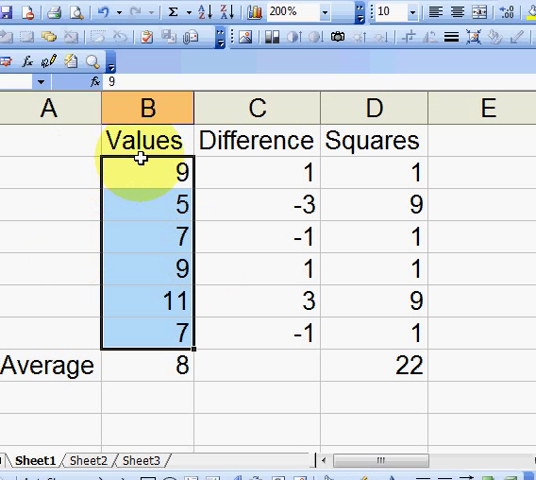
{"action": "mouse_move", "coordinate": [419, 276]}
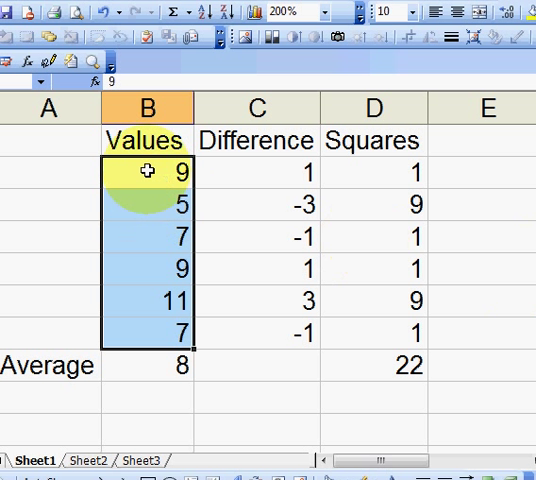
{"action": "mouse_move", "coordinate": [517, 223]}
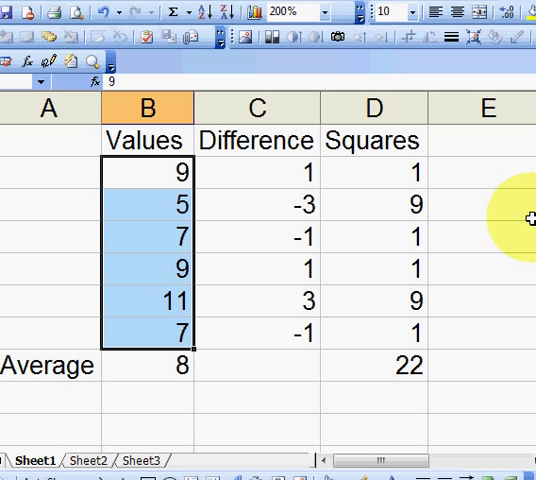
{"action": "left_click", "coordinate": [373, 365]}
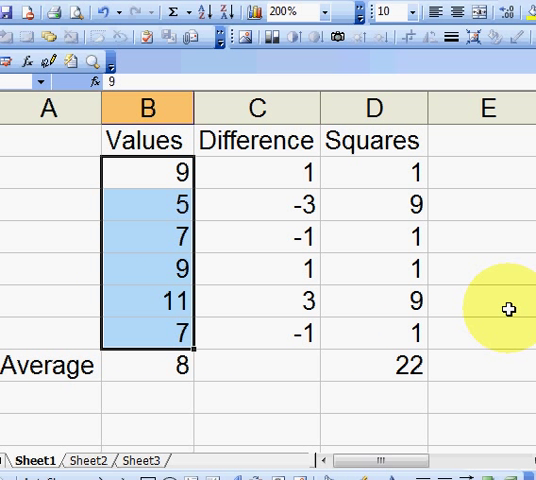
{"action": "left_click", "coordinate": [147, 175]}
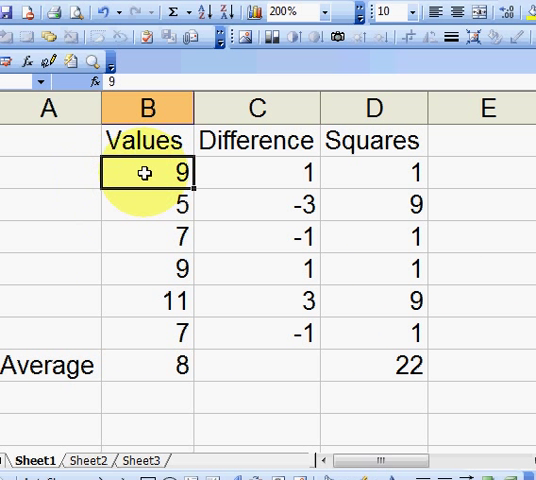
{"action": "left_click_drag", "start_coordinate": [145, 170], "coordinate": [145, 343]}
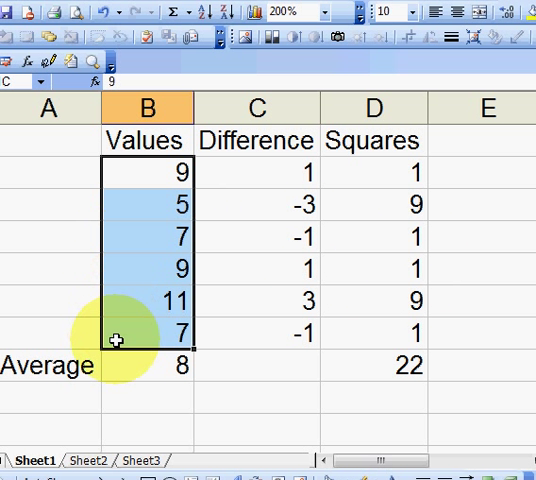
{"action": "mouse_move", "coordinate": [475, 383]}
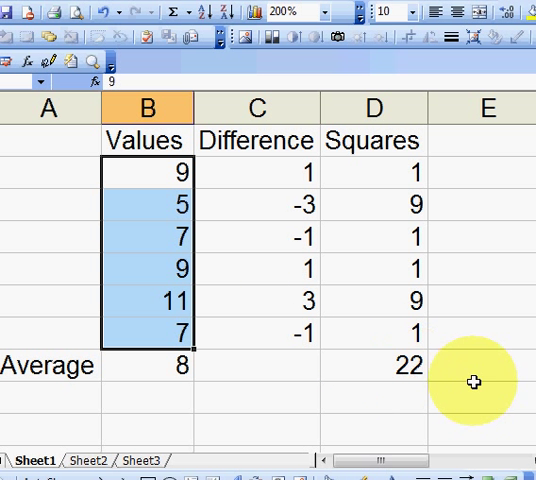
{"action": "mouse_move", "coordinate": [490, 388]}
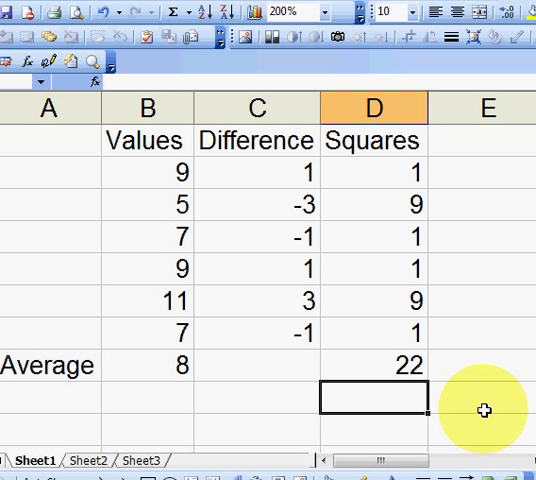
- Enter =D8/(COUNT(B2:B7)-1) in D9 to get the variance 4.4
{"action": "left_click", "coordinate": [374, 365]}
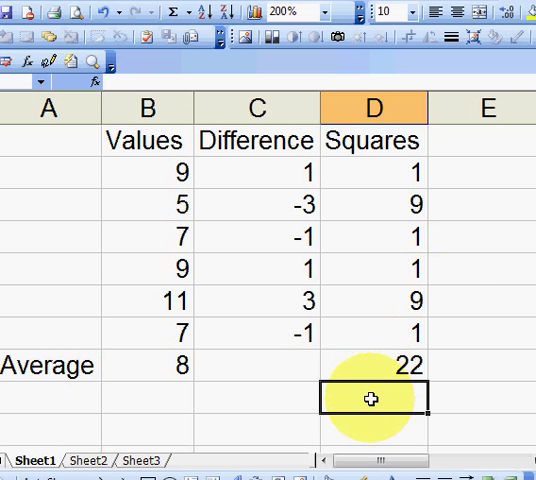
{"action": "type", "text": "=D8"}
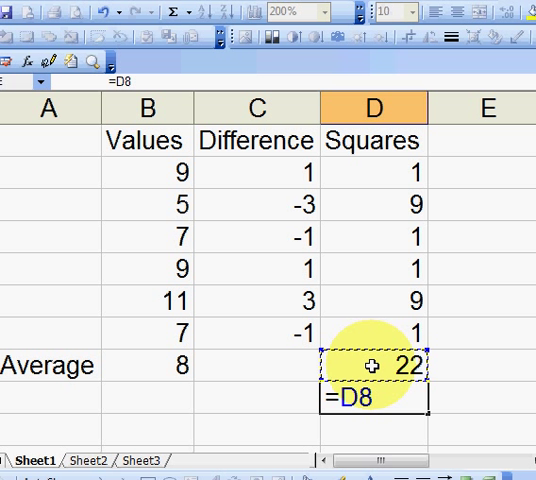
{"action": "type", "text": "/("}
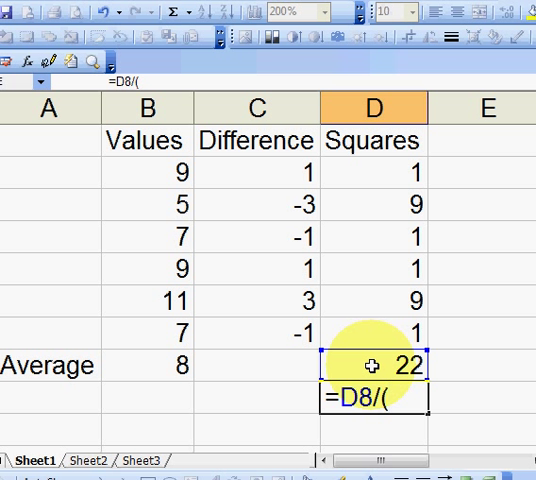
{"action": "type", "text": "count("}
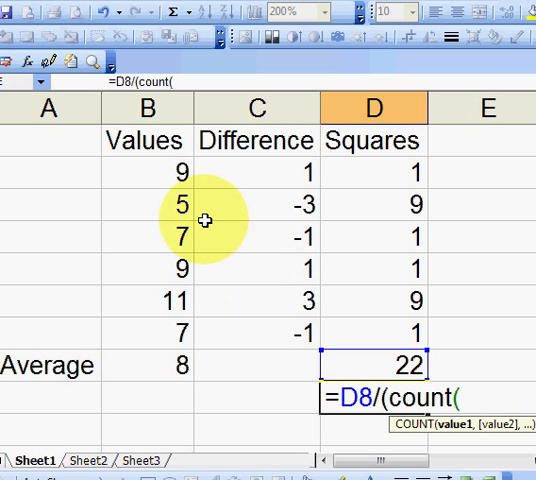
{"action": "left_click_drag", "start_coordinate": [146, 170], "coordinate": [146, 345]}
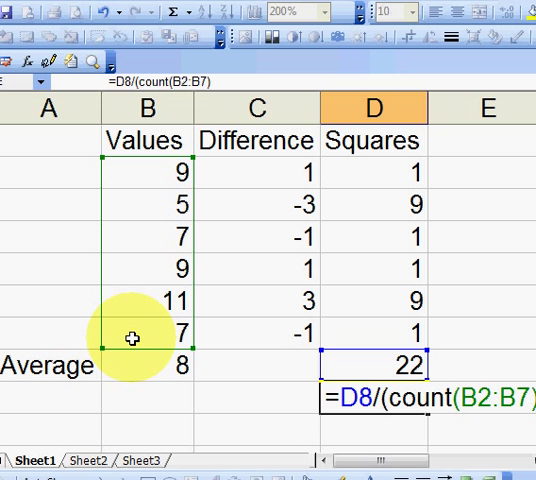
{"action": "type", "text": "-1)"}
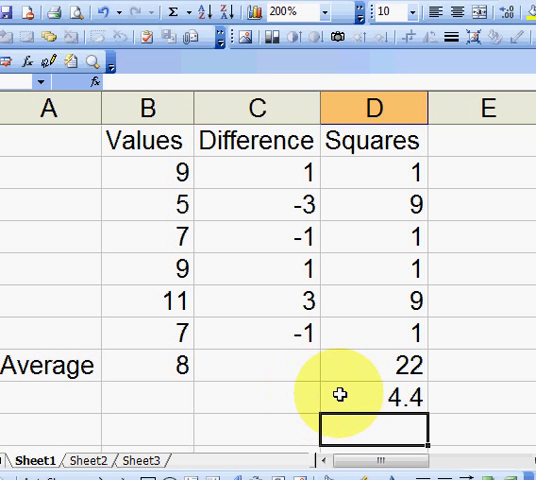
{"action": "mouse_move", "coordinate": [263, 372]}
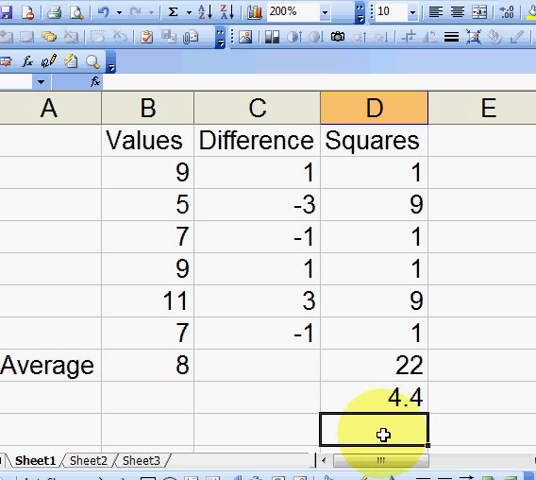
{"action": "mouse_move", "coordinate": [453, 432]}
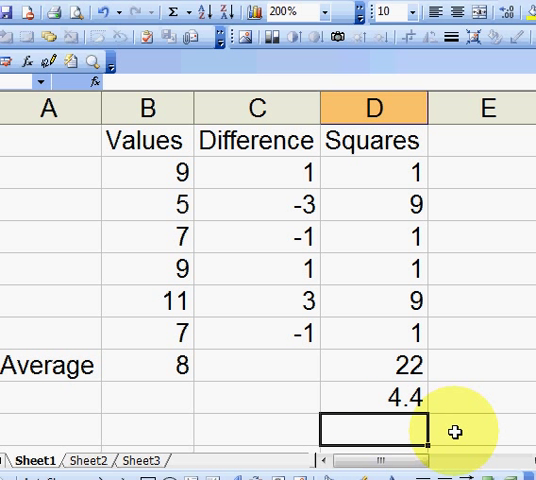
{"action": "mouse_move", "coordinate": [479, 434]}
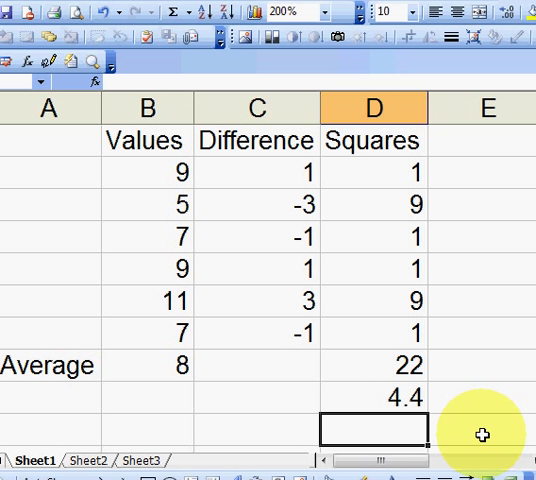
- Enter =SQRT(D9) in D10, giving the standard deviation 2.09762
{"action": "type", "text": "="}
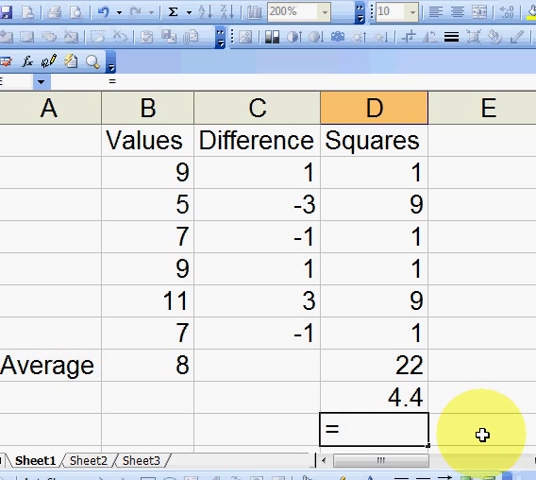
{"action": "type", "text": "sq"}
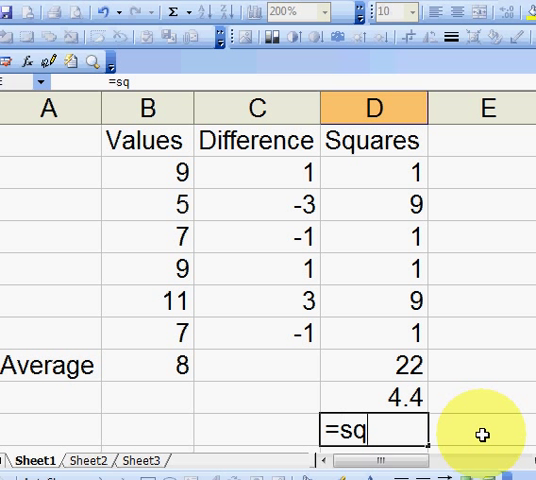
{"action": "type", "text": "rt("}
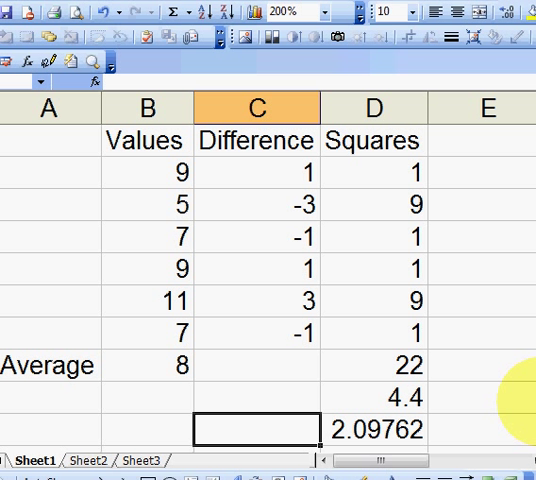
- Enter =STDEV(B2:B7) in C10, returning 2.097618
{"action": "type", "text": "=stdev"}
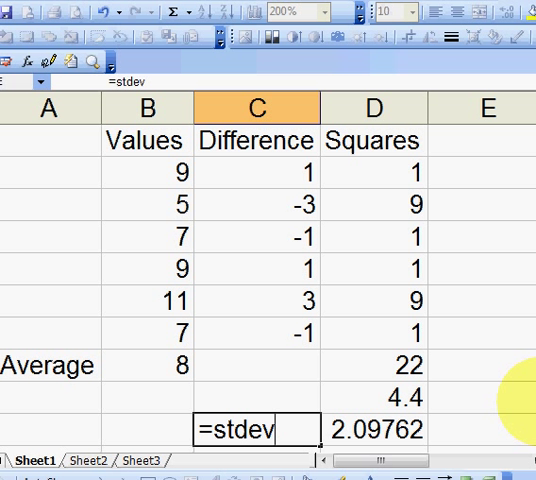
{"action": "type", "text": "("}
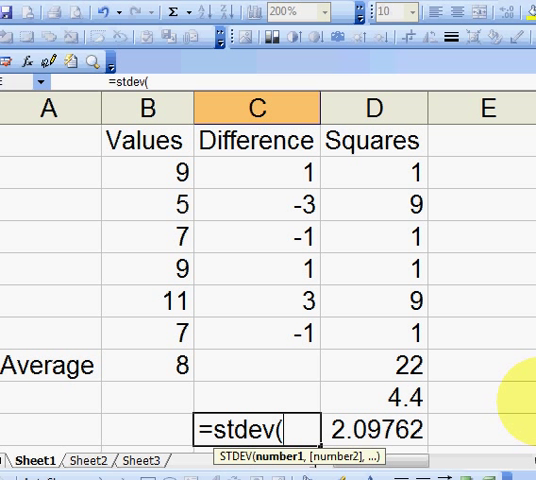
{"action": "left_click_drag", "start_coordinate": [145, 170], "coordinate": [145, 320]}
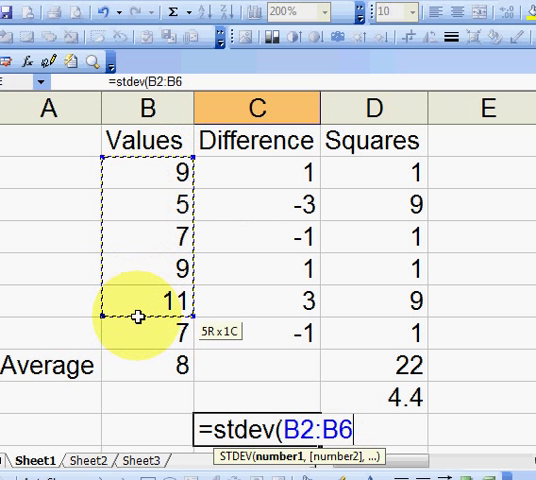
{"action": "left_click_drag", "start_coordinate": [140, 300], "coordinate": [140, 330]}
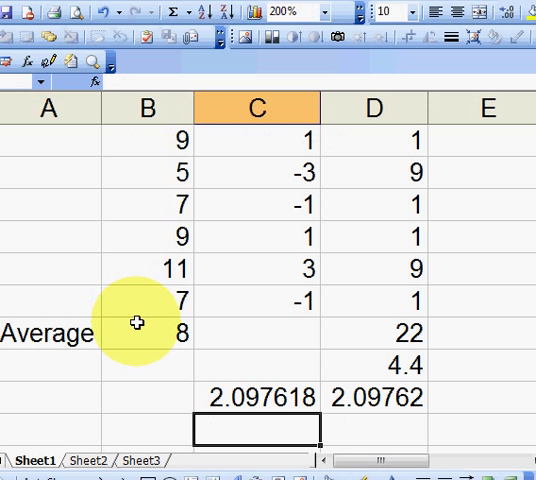
{"action": "mouse_move", "coordinate": [318, 108]}
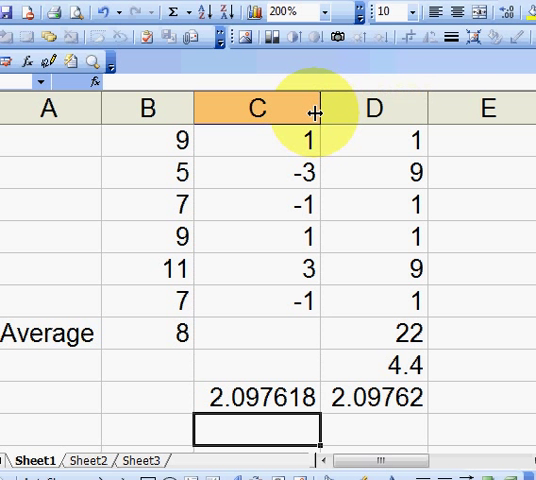